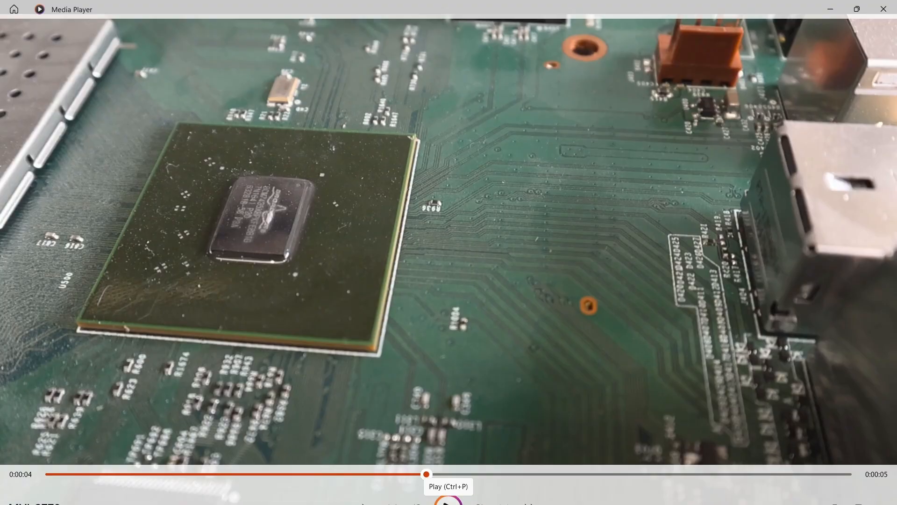
{"action": "mouse_move", "coordinate": [379, 318]}
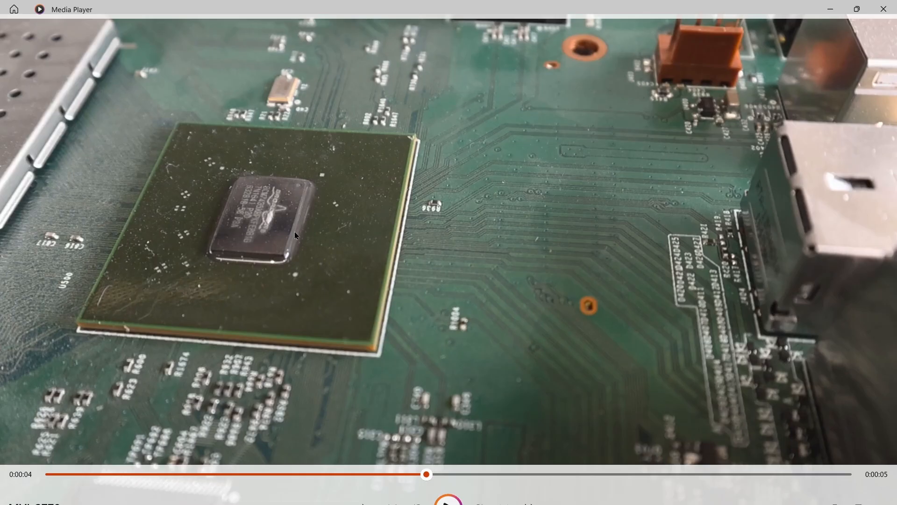
{"action": "mouse_move", "coordinate": [324, 263]}
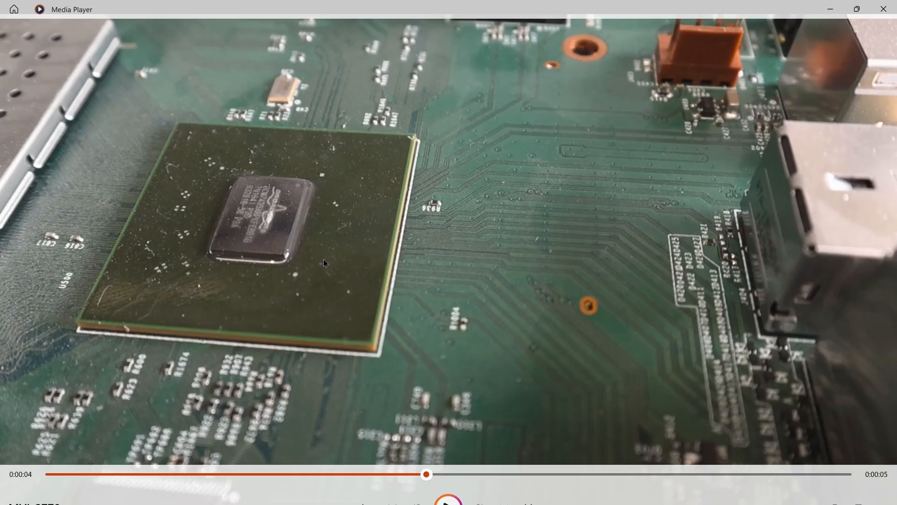
{"action": "mouse_move", "coordinate": [248, 255]}
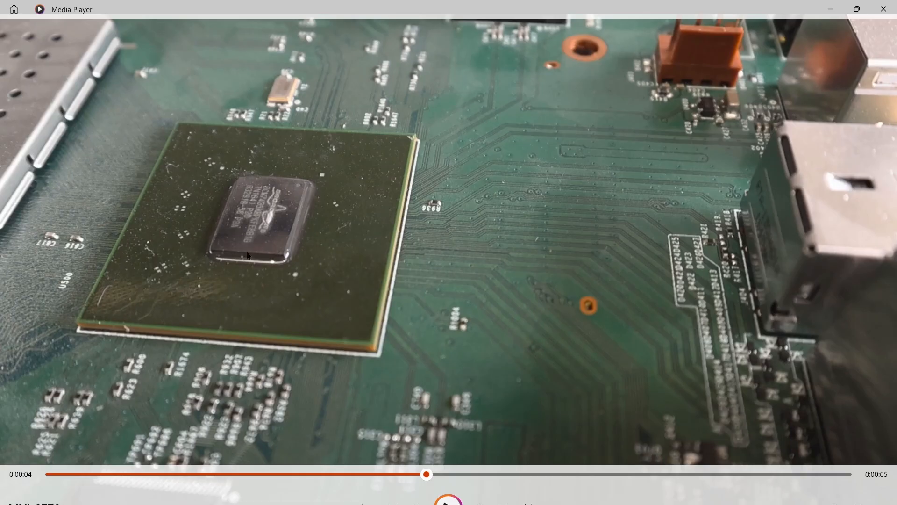
{"action": "mouse_move", "coordinate": [248, 214]}
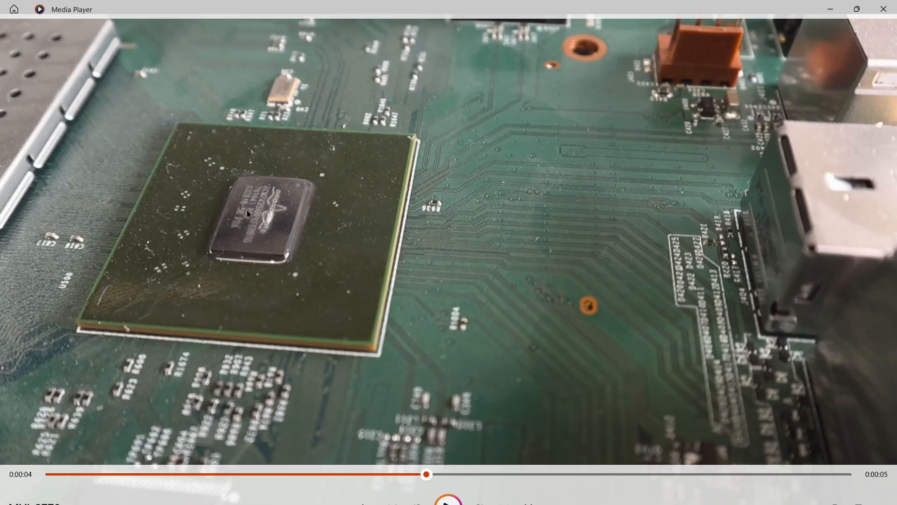
{"action": "mouse_move", "coordinate": [305, 225]}
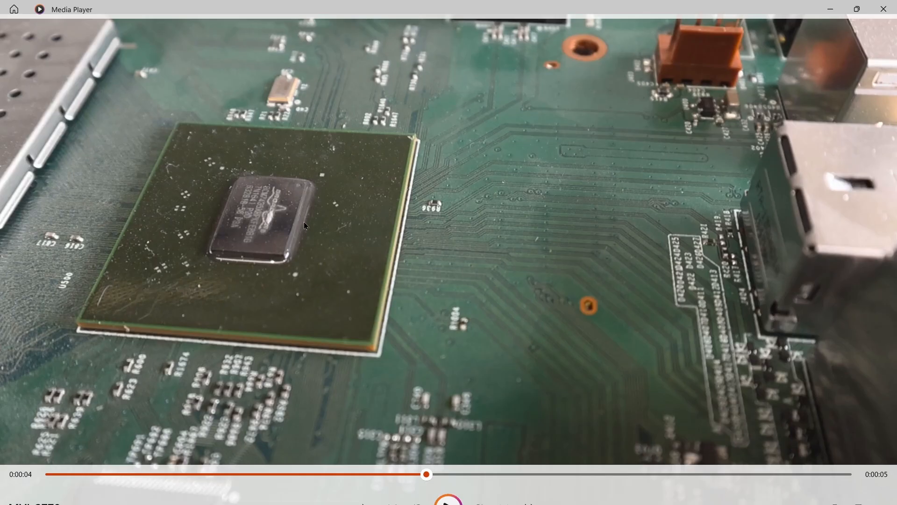
{"action": "mouse_move", "coordinate": [421, 202]}
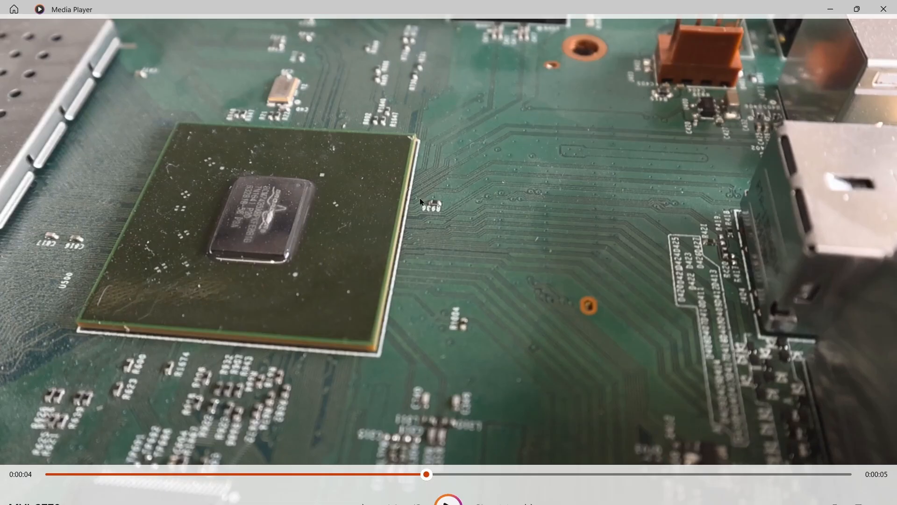
{"action": "mouse_move", "coordinate": [421, 202]}
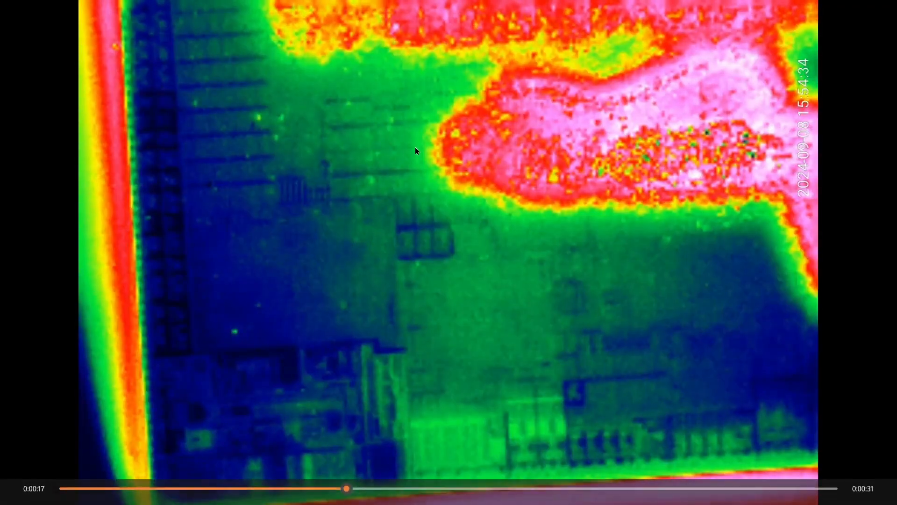
- Play the thermal clip from 0:17 to about 0:21, pointing out the chip's heated areas
{"action": "left_click", "coordinate": [408, 488]}
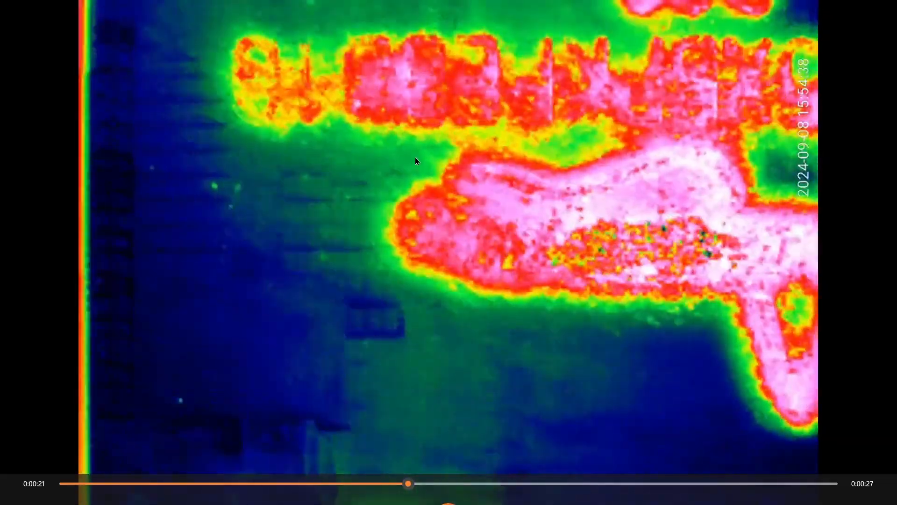